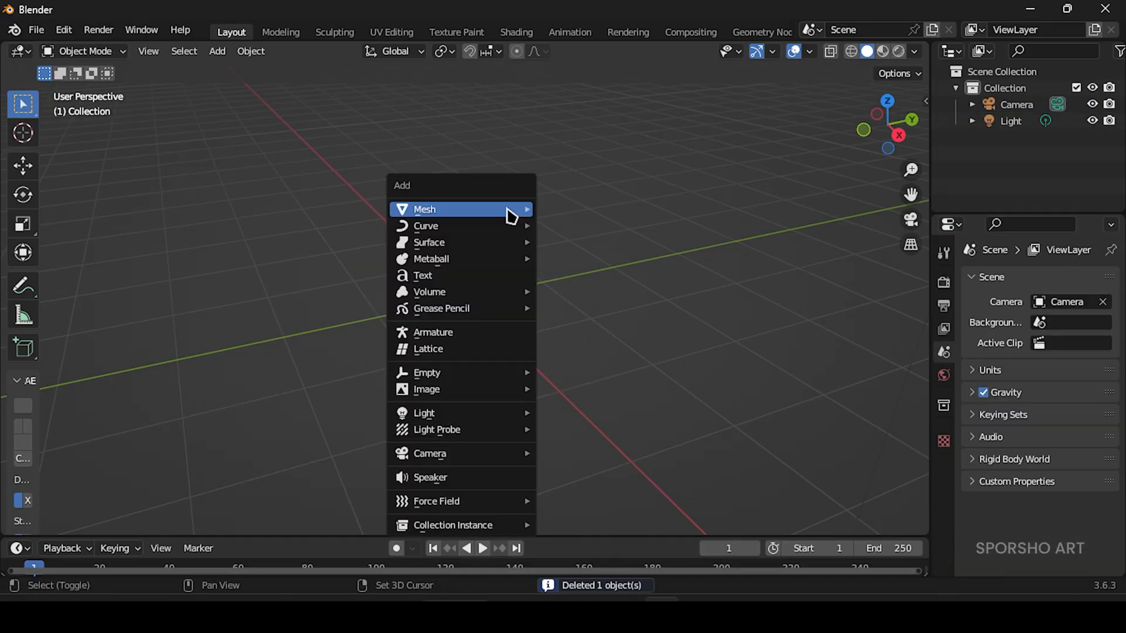
mouse_move(424, 209)
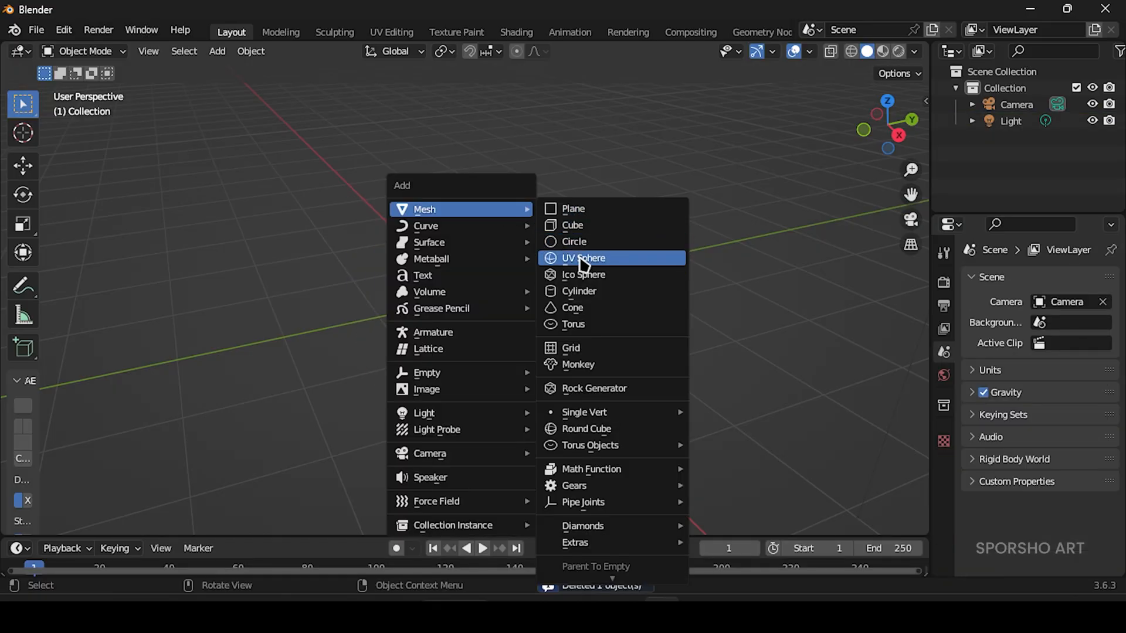
Add a UV sphere at the origin and give it a Subdivision Surface modifier.
left_click(583, 258)
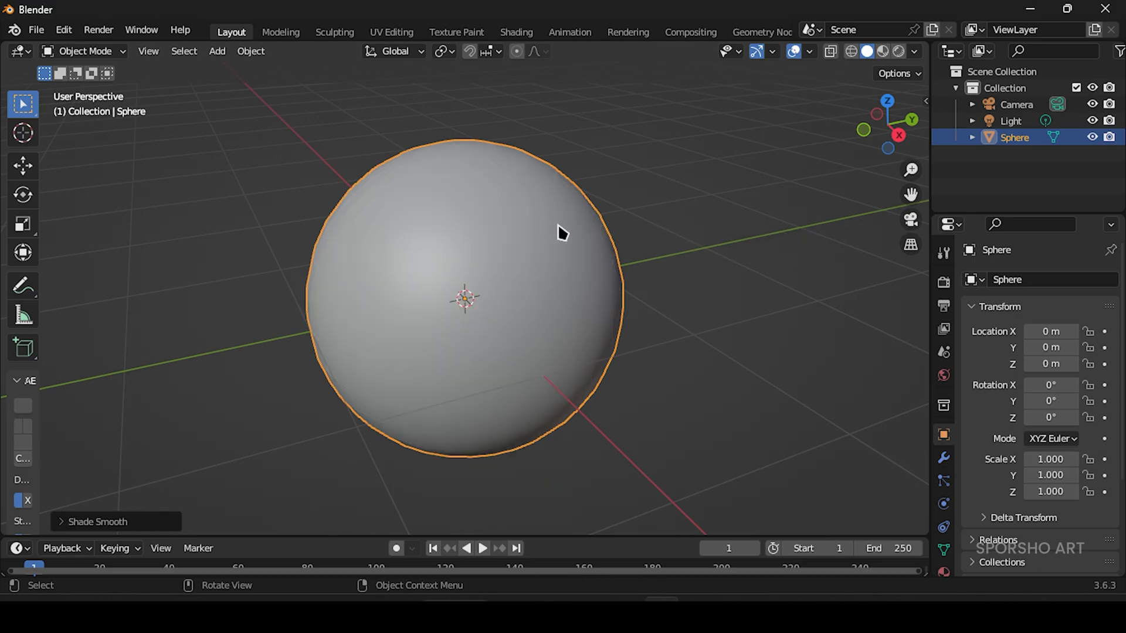
left_click(943, 457)
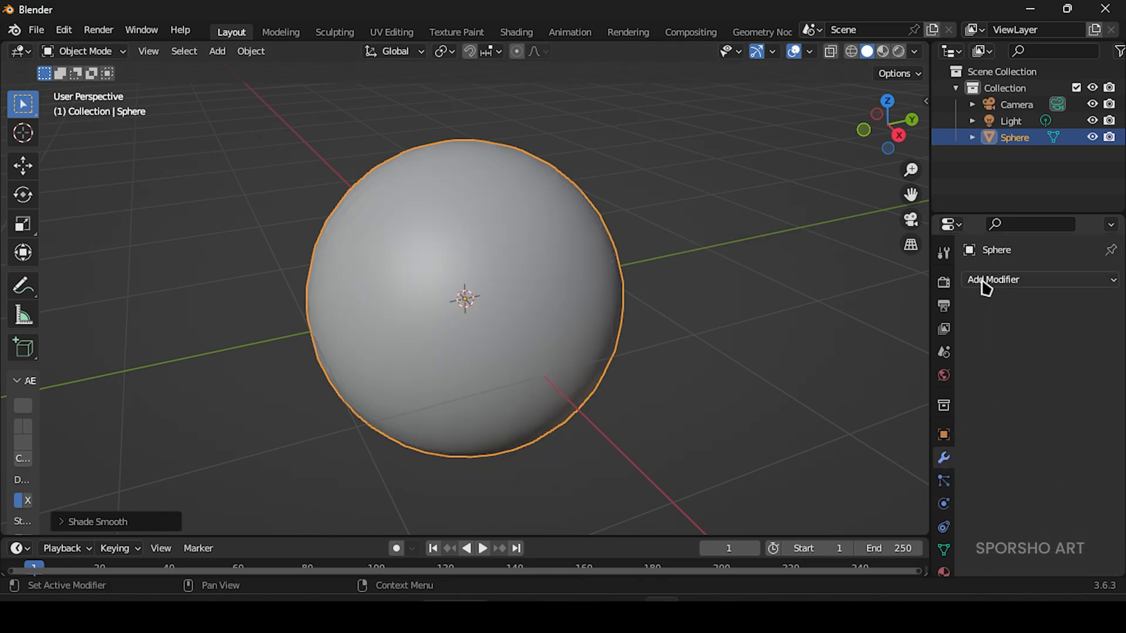
left_click(994, 279)
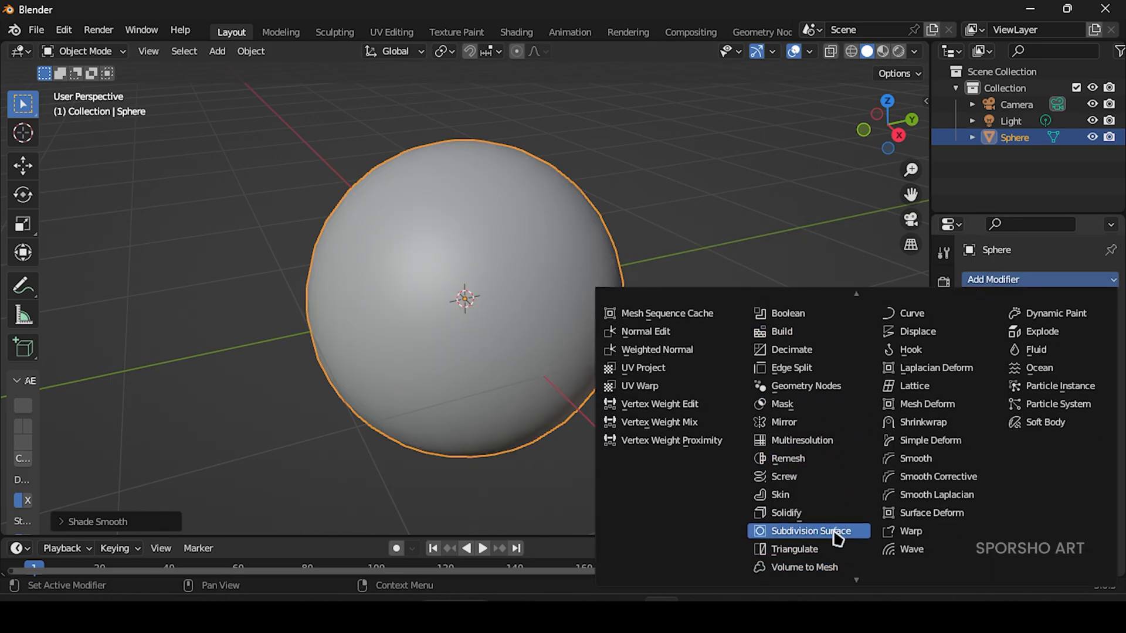
left_click(516, 31)
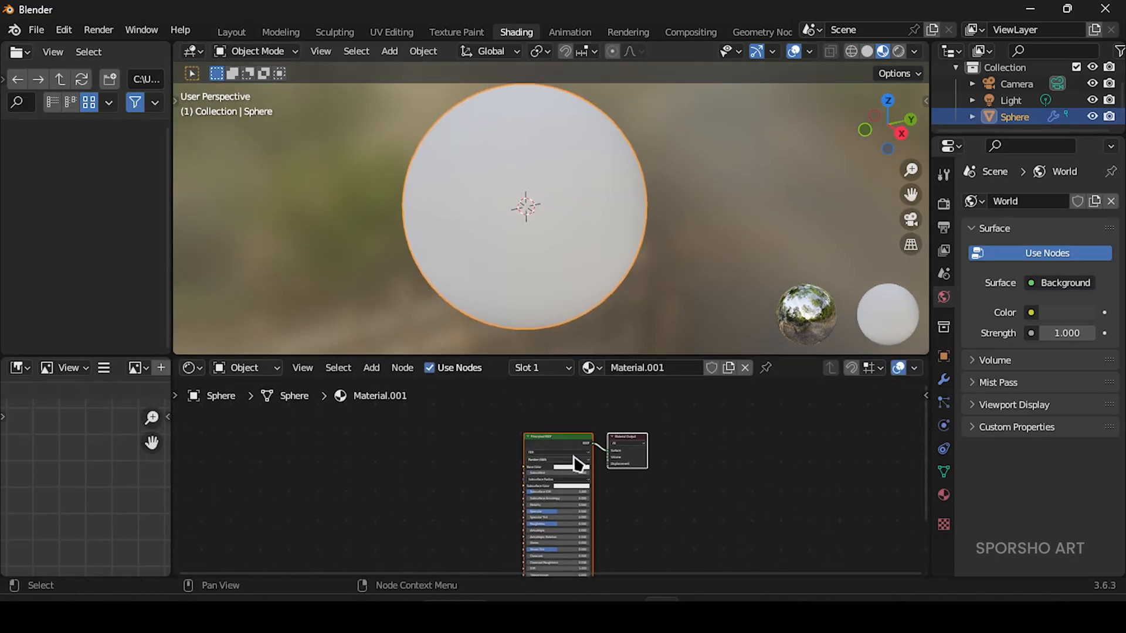
Create Material.001 for the sphere with a Principled BSDF feeding the Material Output.
left_click(338, 367)
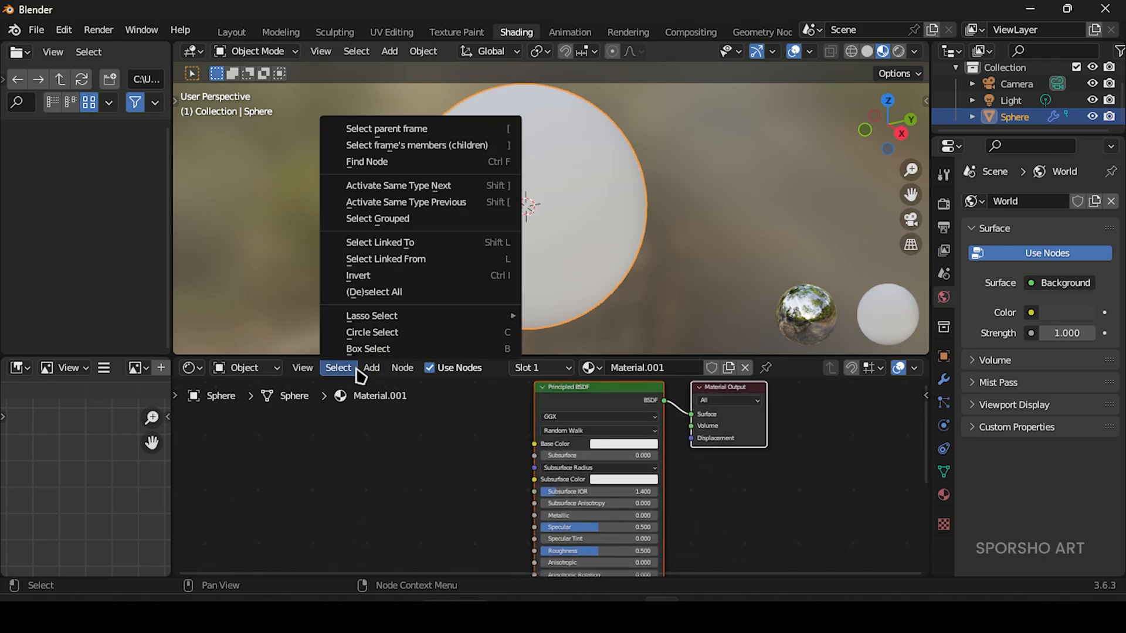
left_click(372, 367)
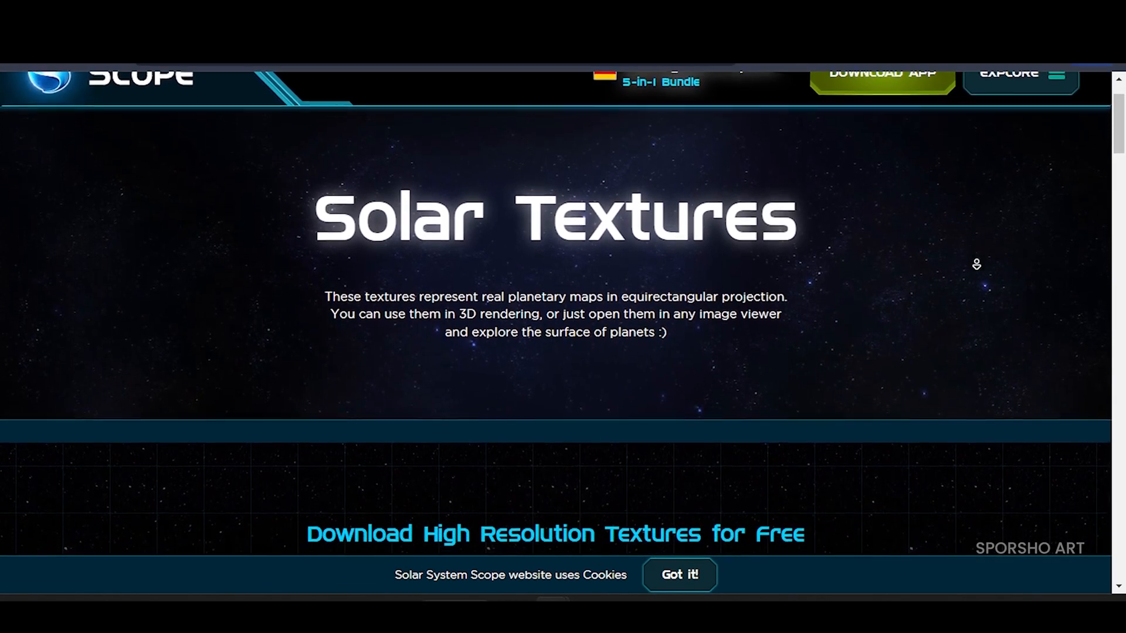
Scroll the Solar Textures page down to the Venus Surface and Atmosphere downloads.
scroll("down", 3)
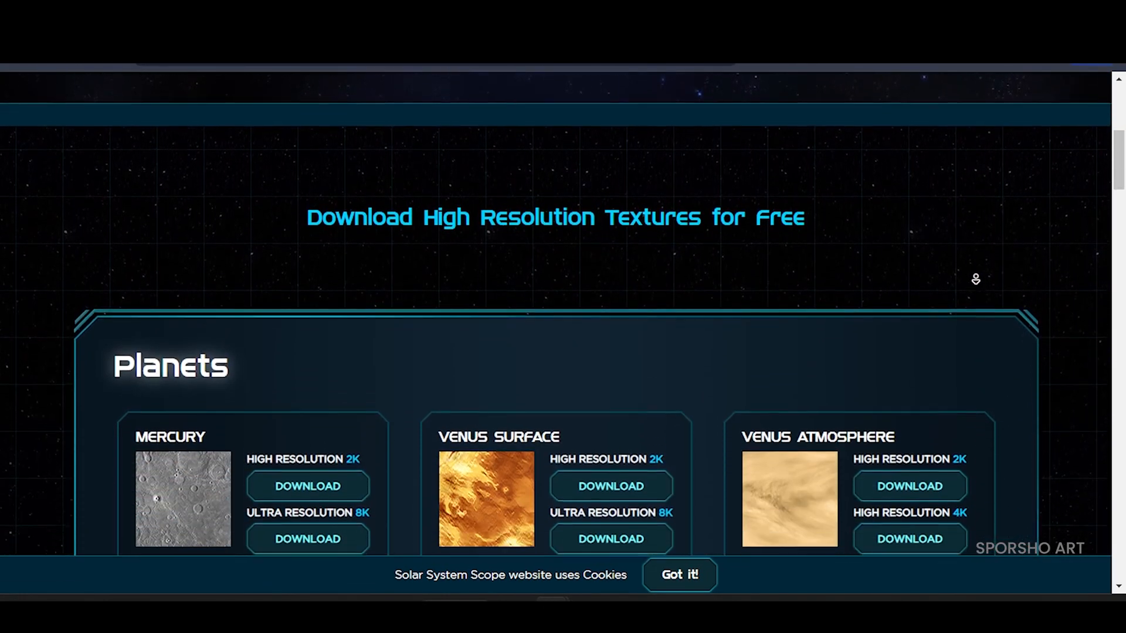
scroll("down", 3)
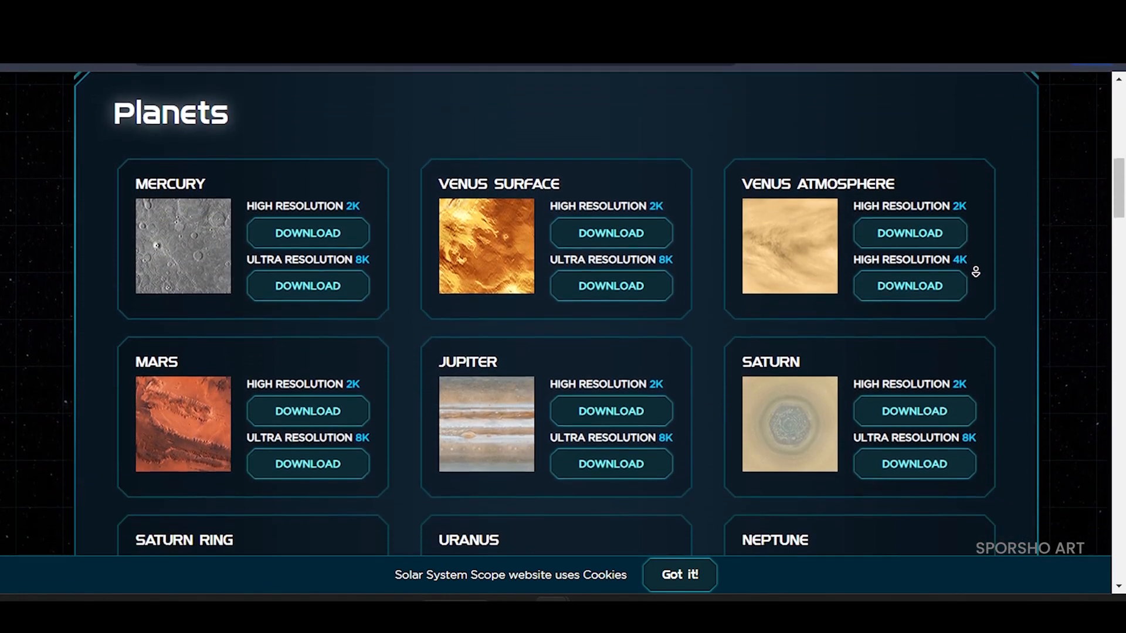
scroll("down", 3)
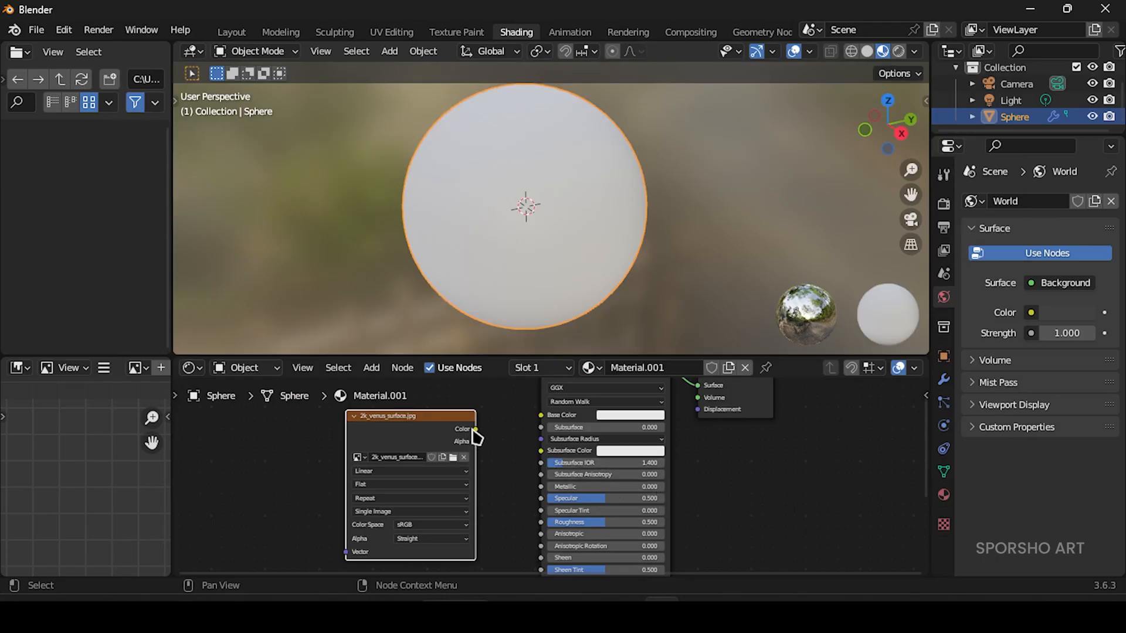
Connect the 2k_venus_surface.jpg image texture's Color output into the Principled BSDF Base Color.
left_click_drag(475, 429, 539, 416)
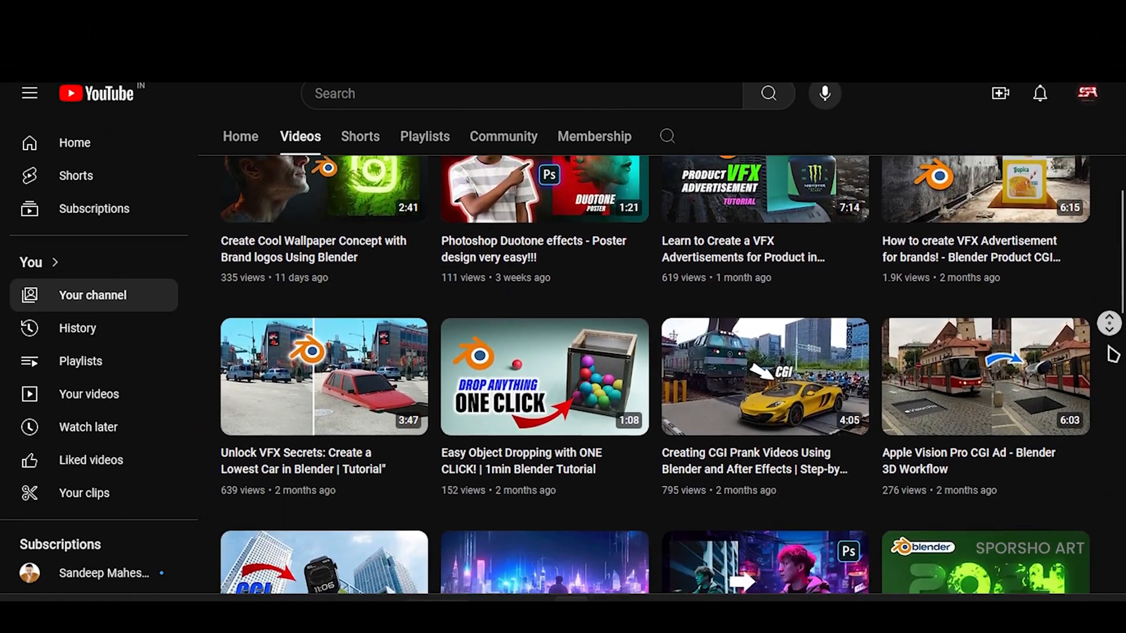
scroll("down", 3)
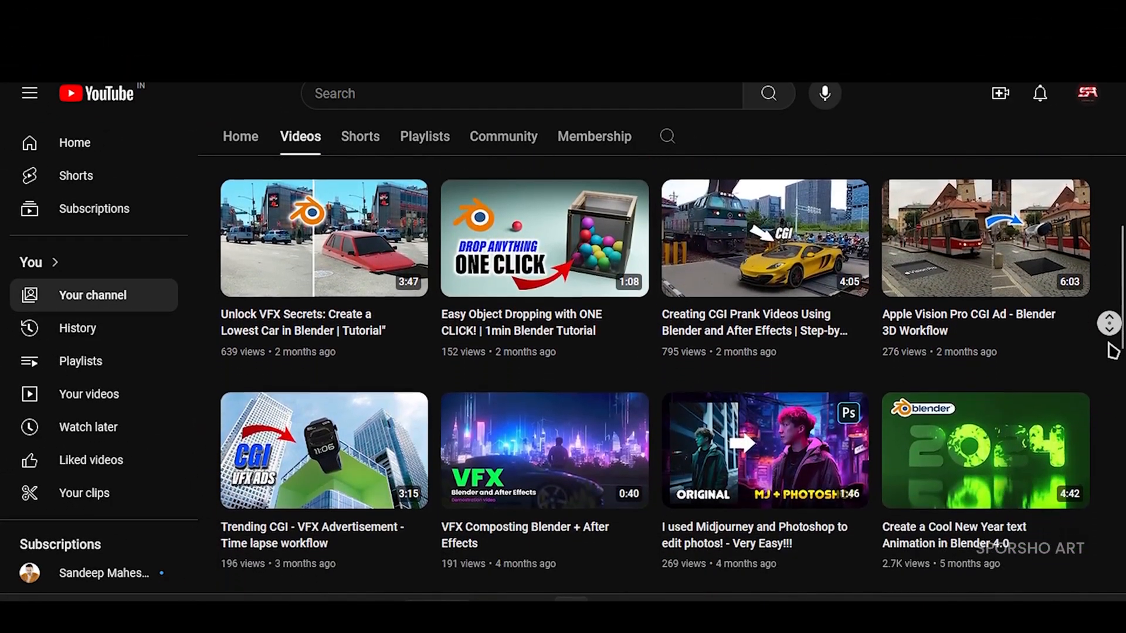